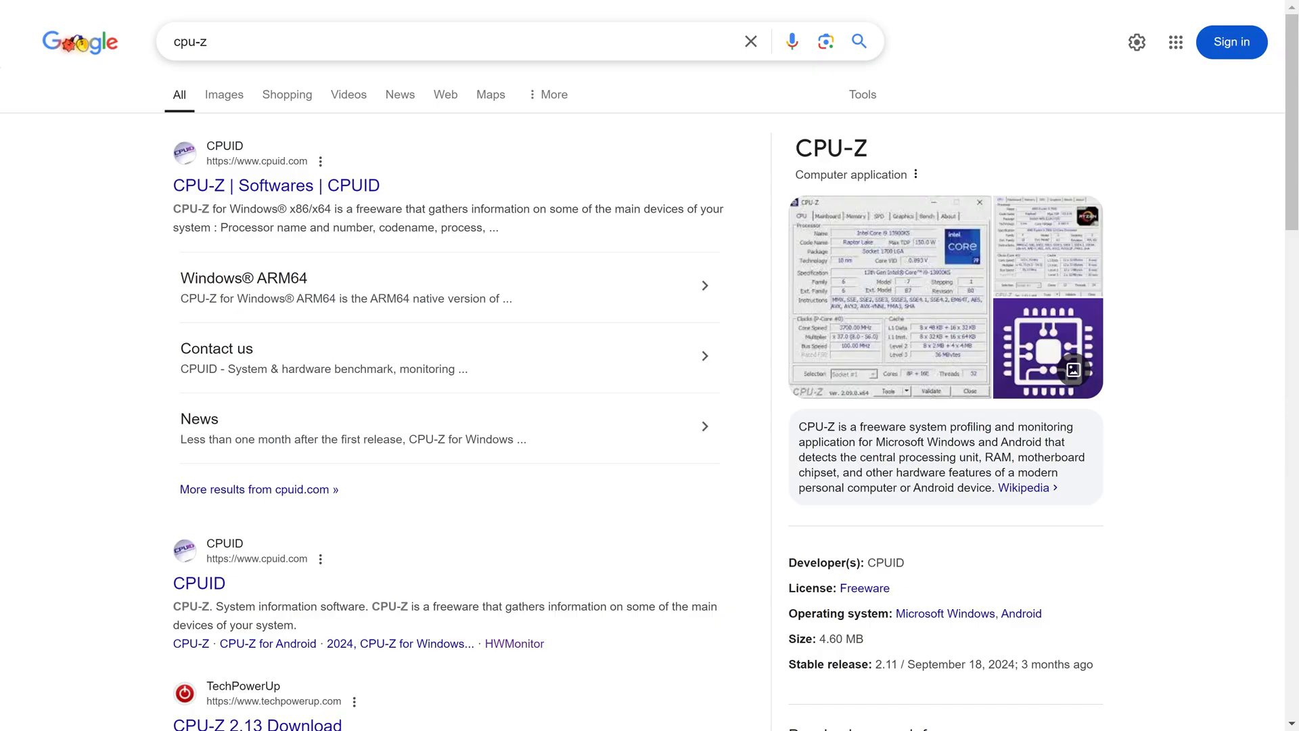
mouse_move(276, 185)
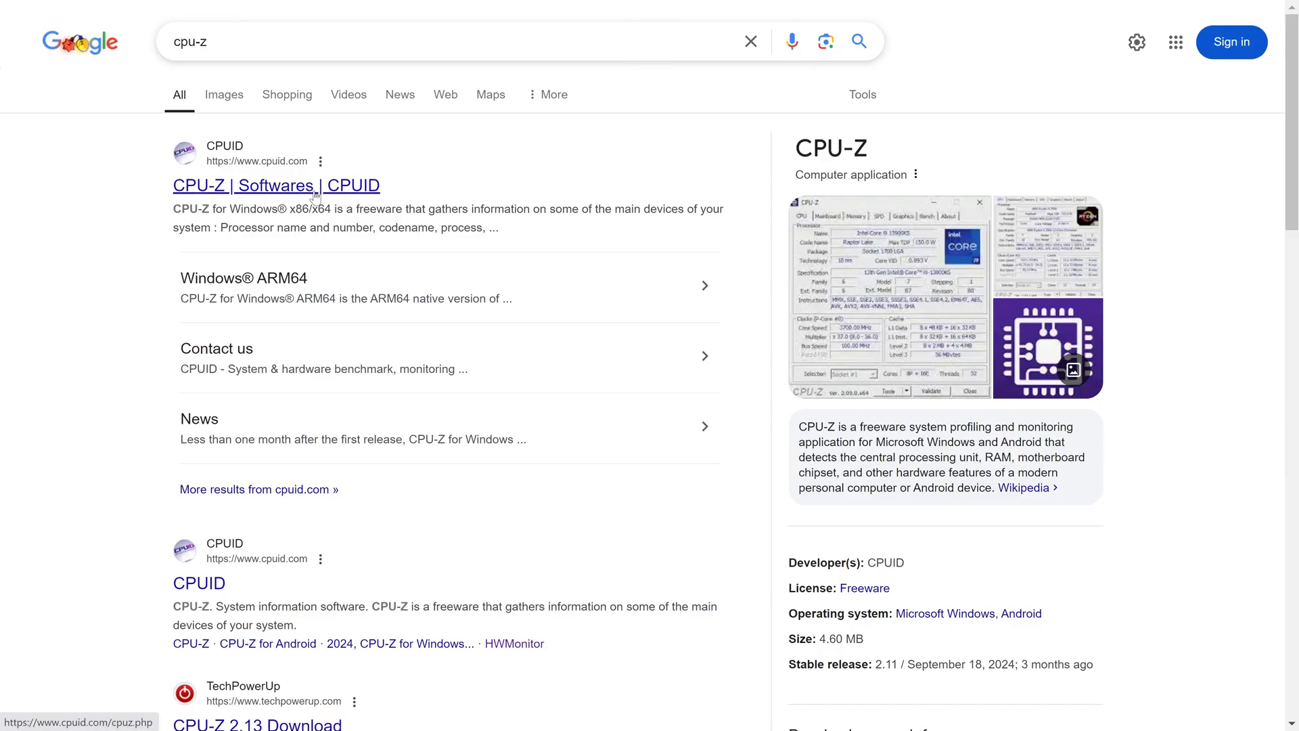
Open the 'CPU-Z | Softwares | CPUID' result from the Google search.
left_click(275, 185)
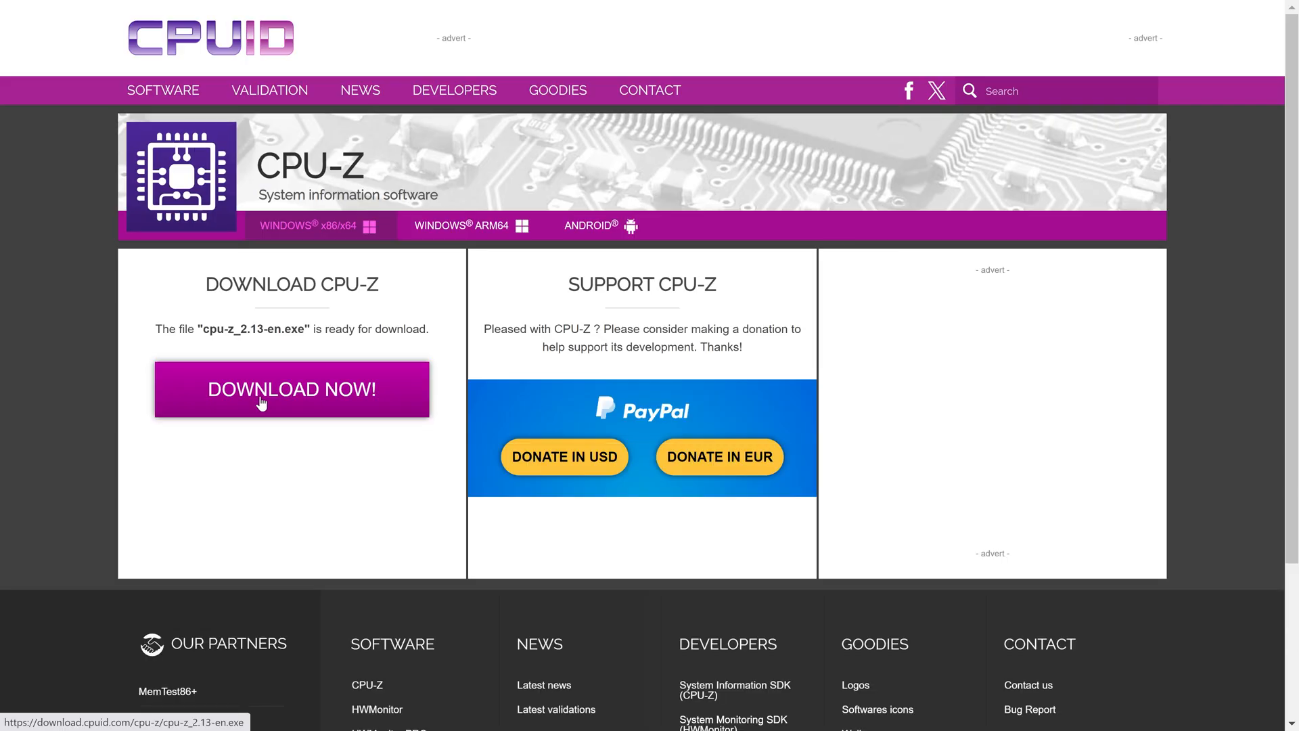
mouse_move(341, 395)
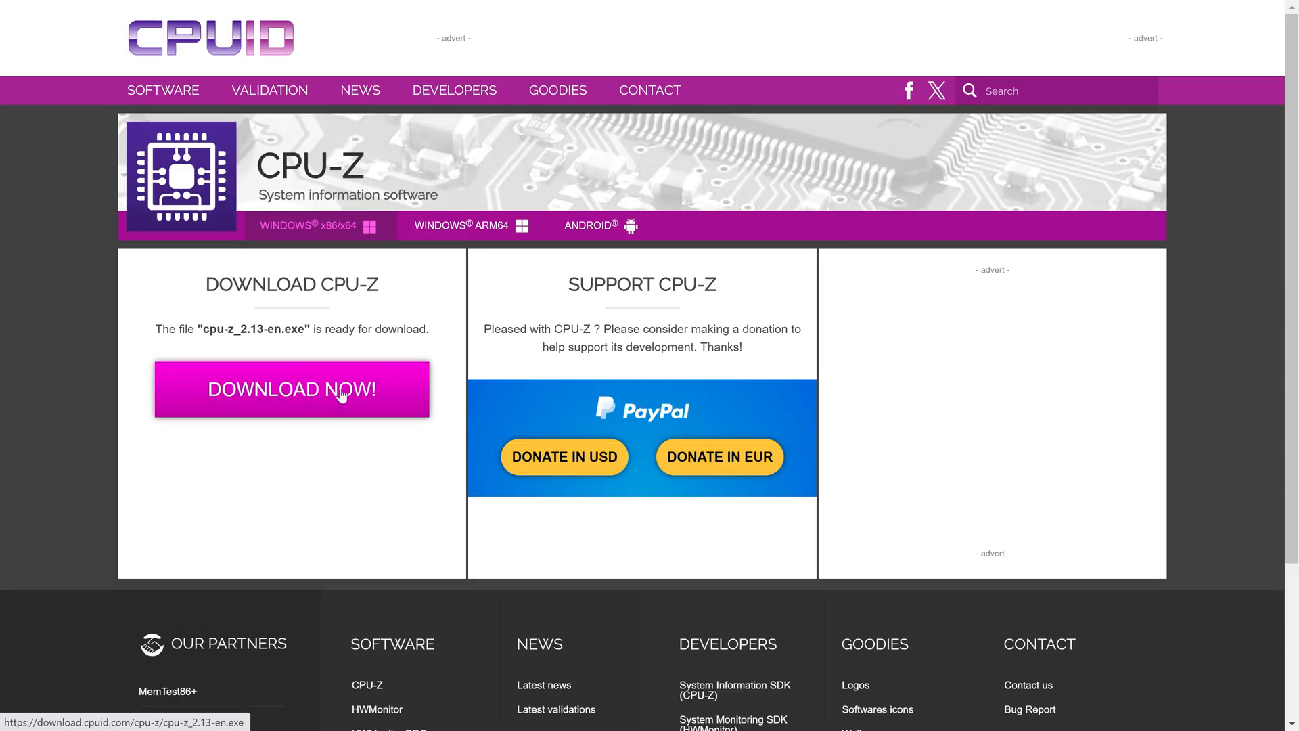
Download cpu-z_2.13-en.exe and save it into the CPUZ folder.
left_click(291, 390)
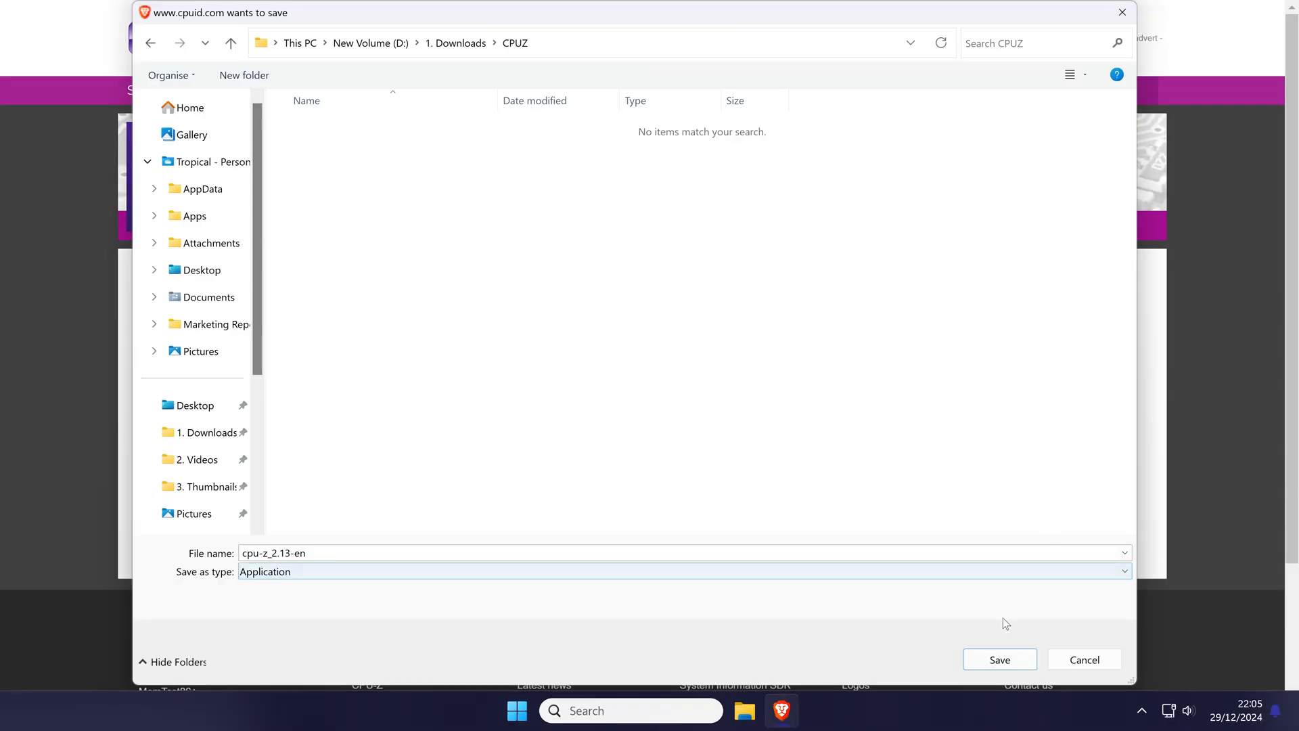
left_click(998, 658)
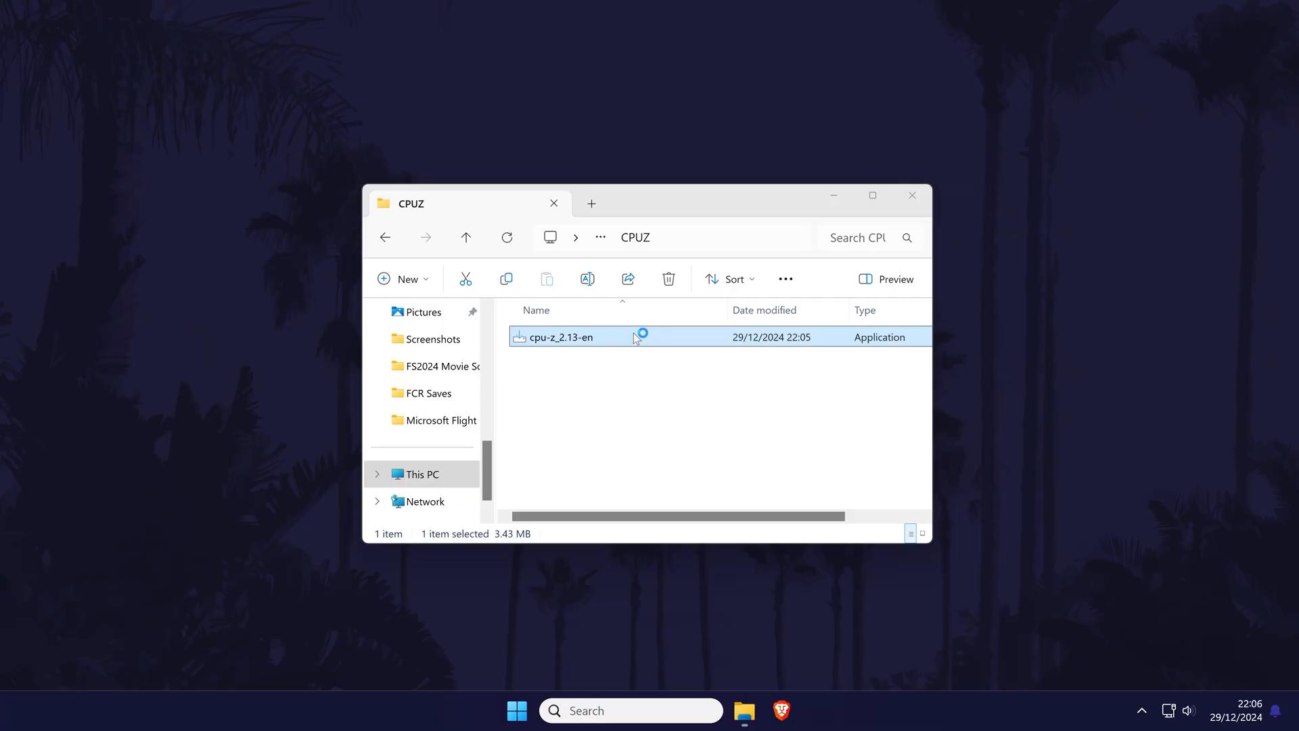
Run cpu-z_2.13-en, accept the license, skip the desktop icon, and finish setup.
double_click(565, 336)
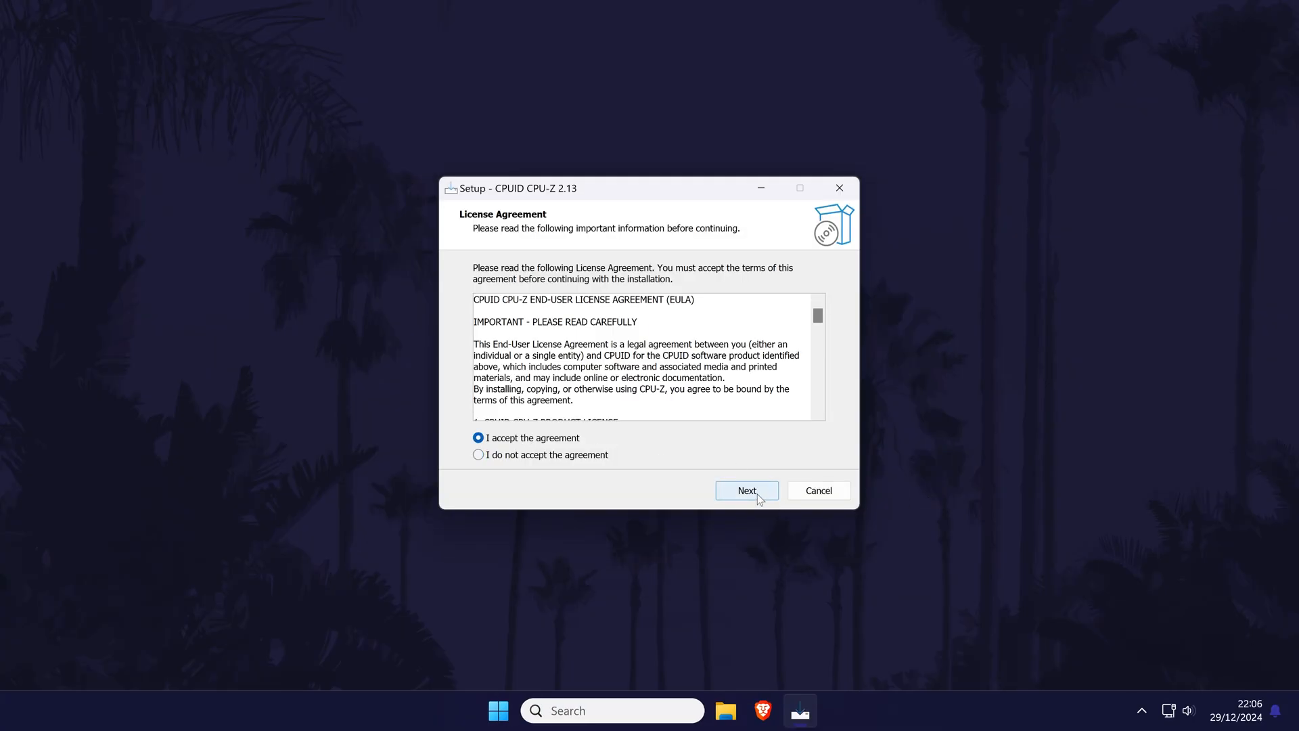
left_click(746, 489)
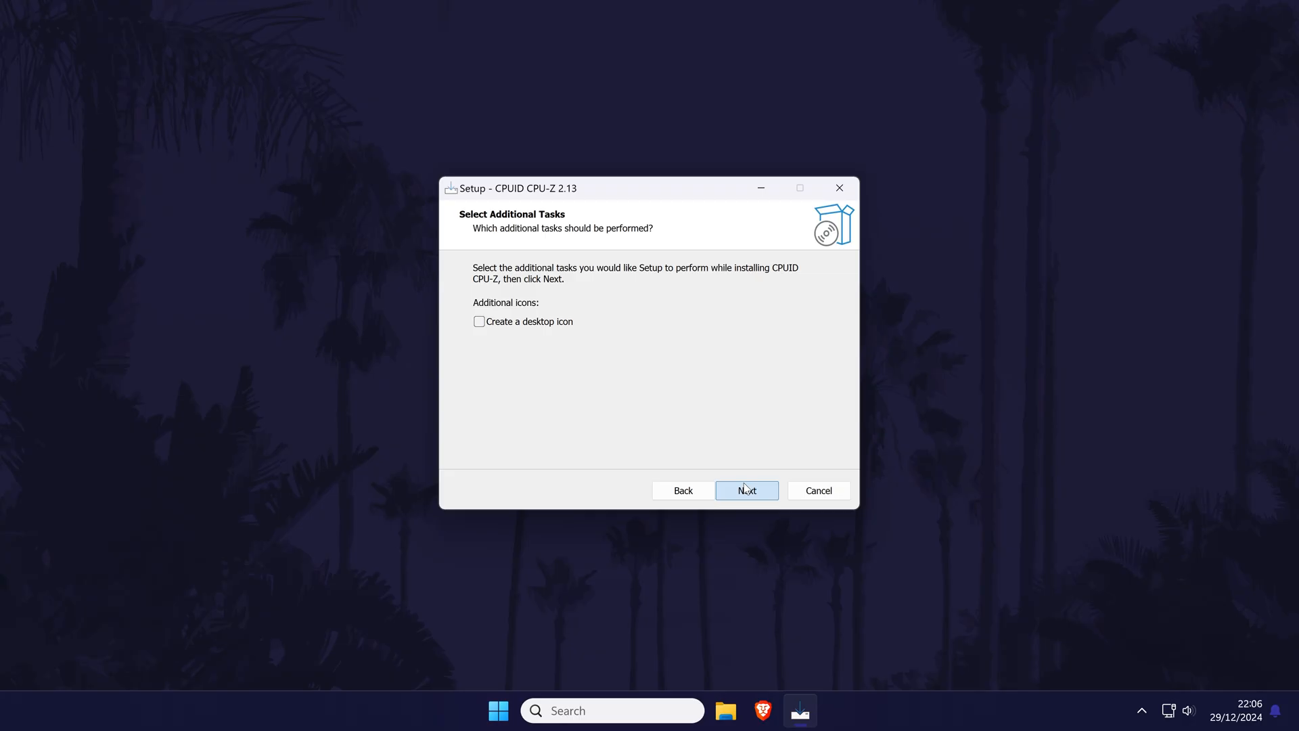
left_click(744, 490)
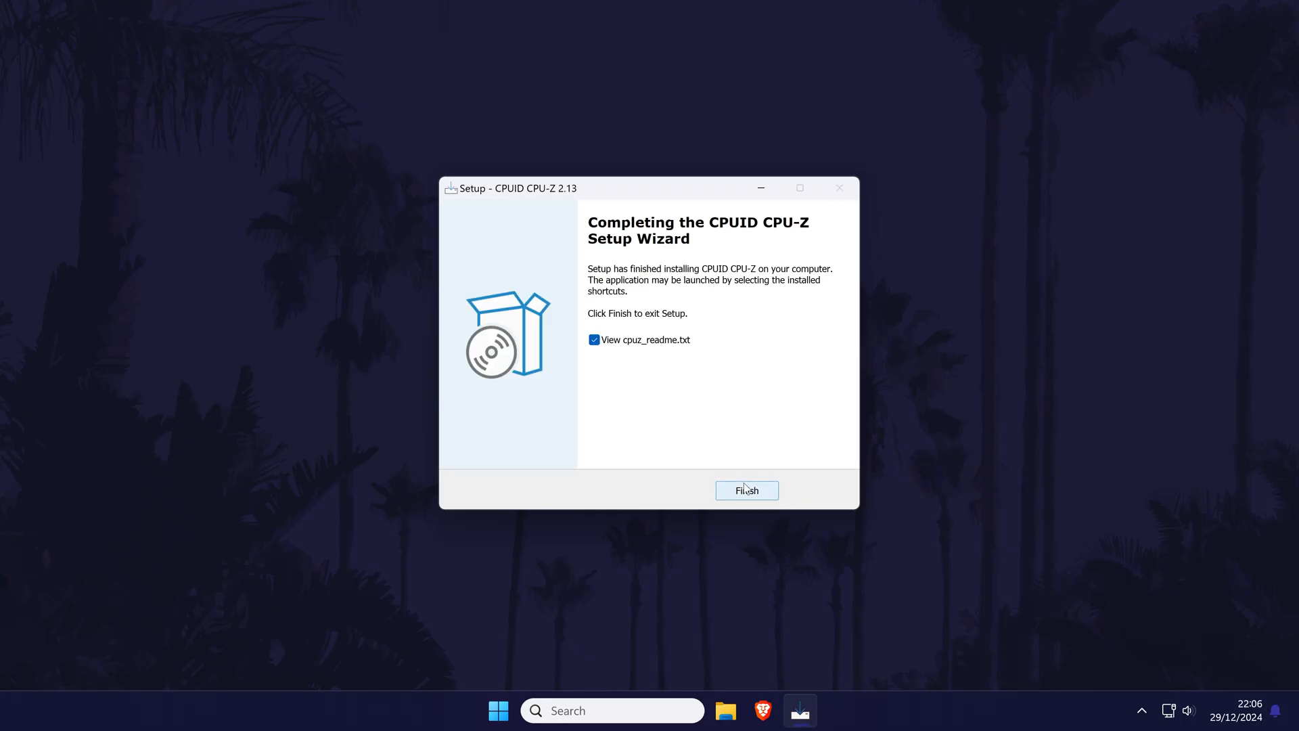
left_click(594, 339)
type("cpu-z")
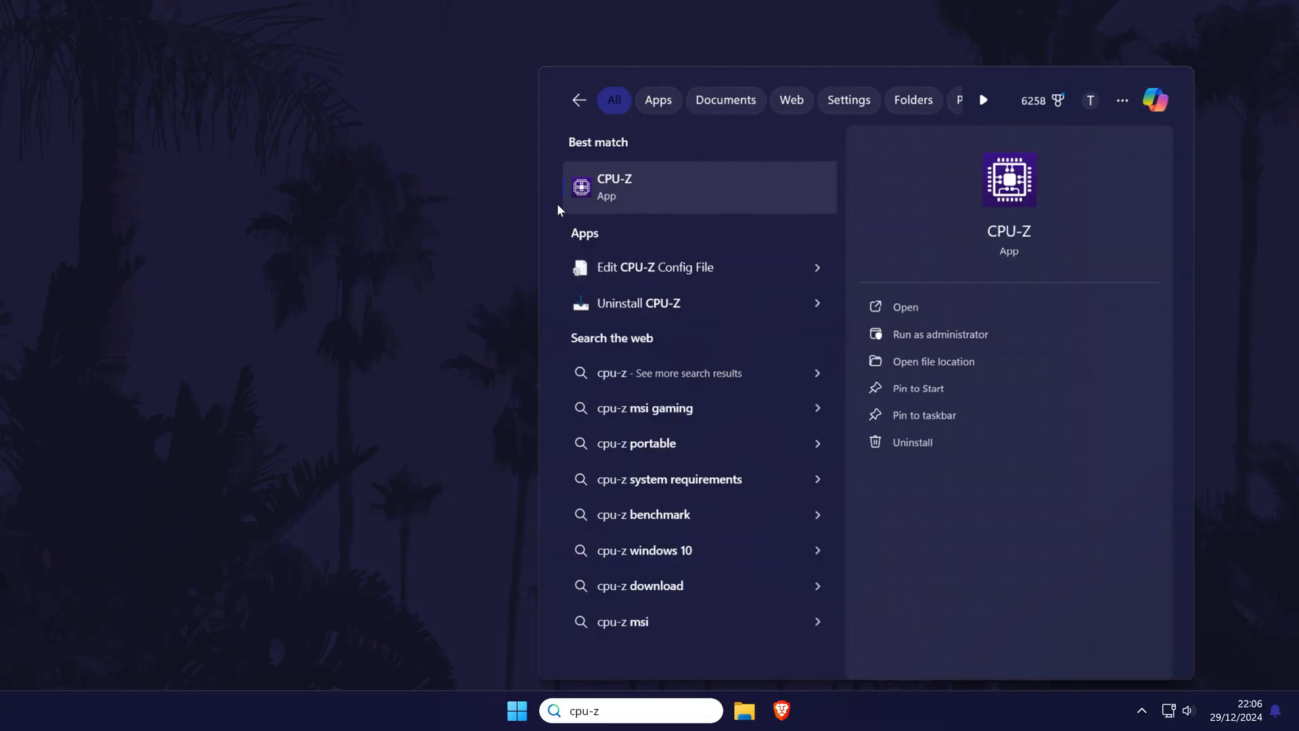
mouse_move(685, 196)
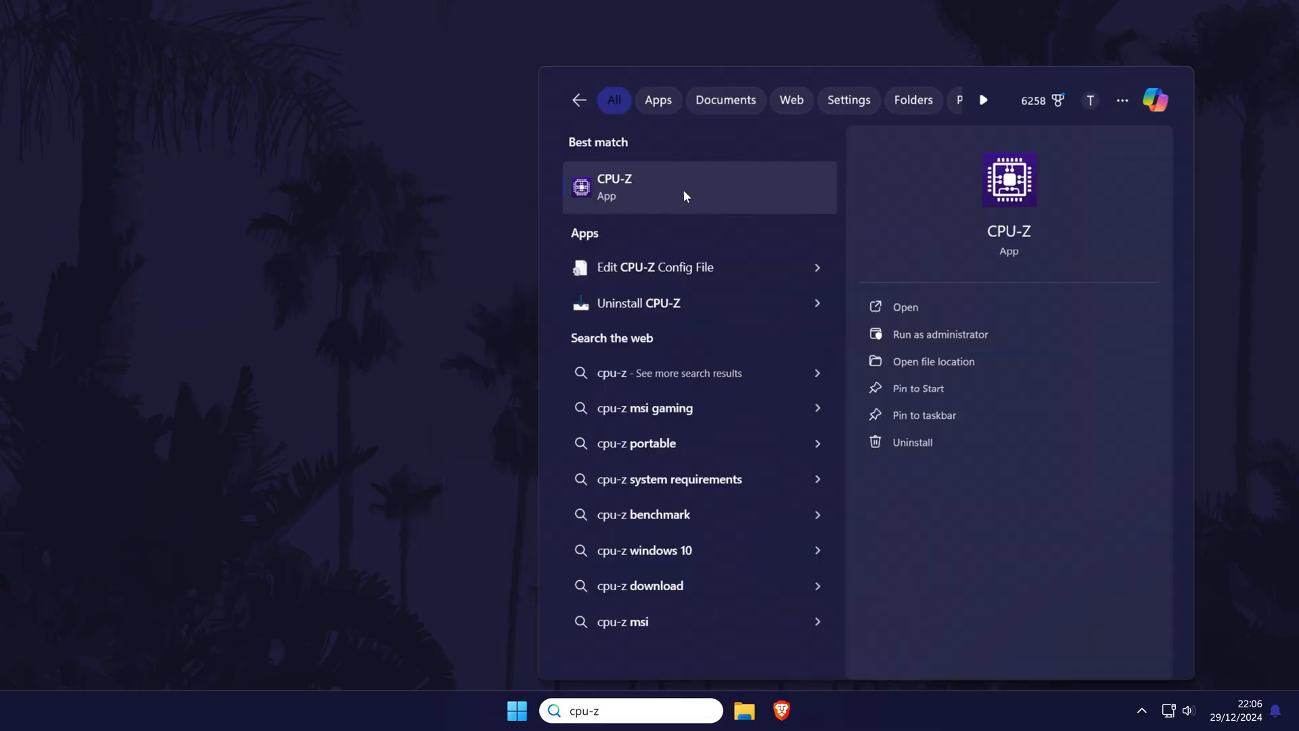
Launch CPU-Z 2.13 from the Windows Search best match result.
left_click(615, 185)
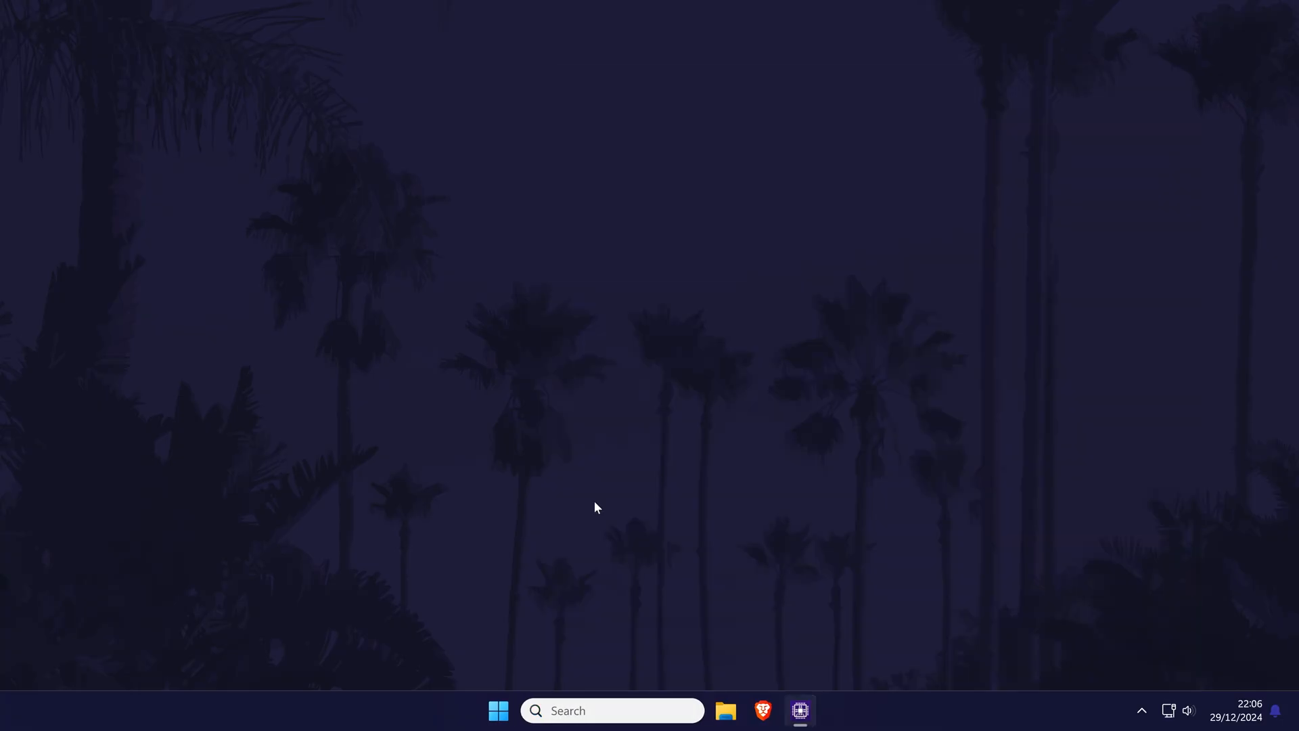
left_click(798, 711)
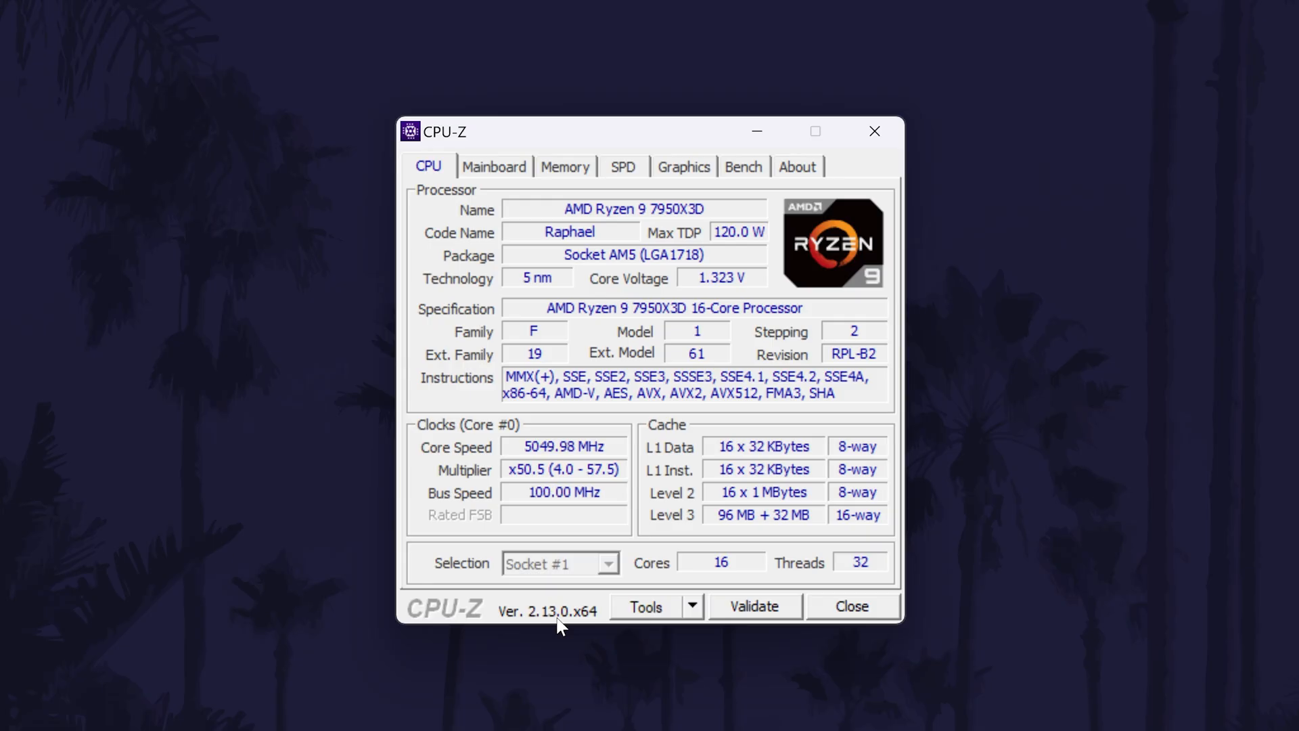
Switch CPU-Z to the SPD tab to view the slot 2 Corsair DDR5-6000 module.
left_click(622, 167)
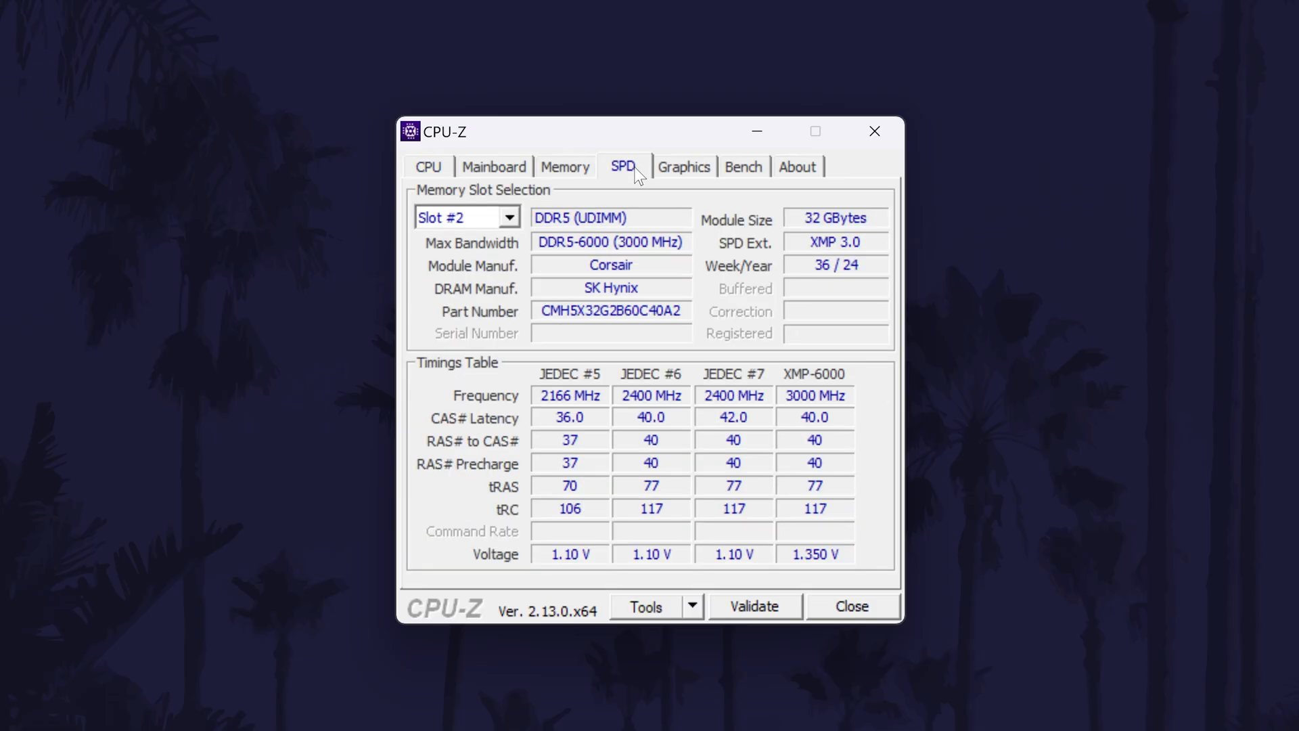
mouse_move(663, 202)
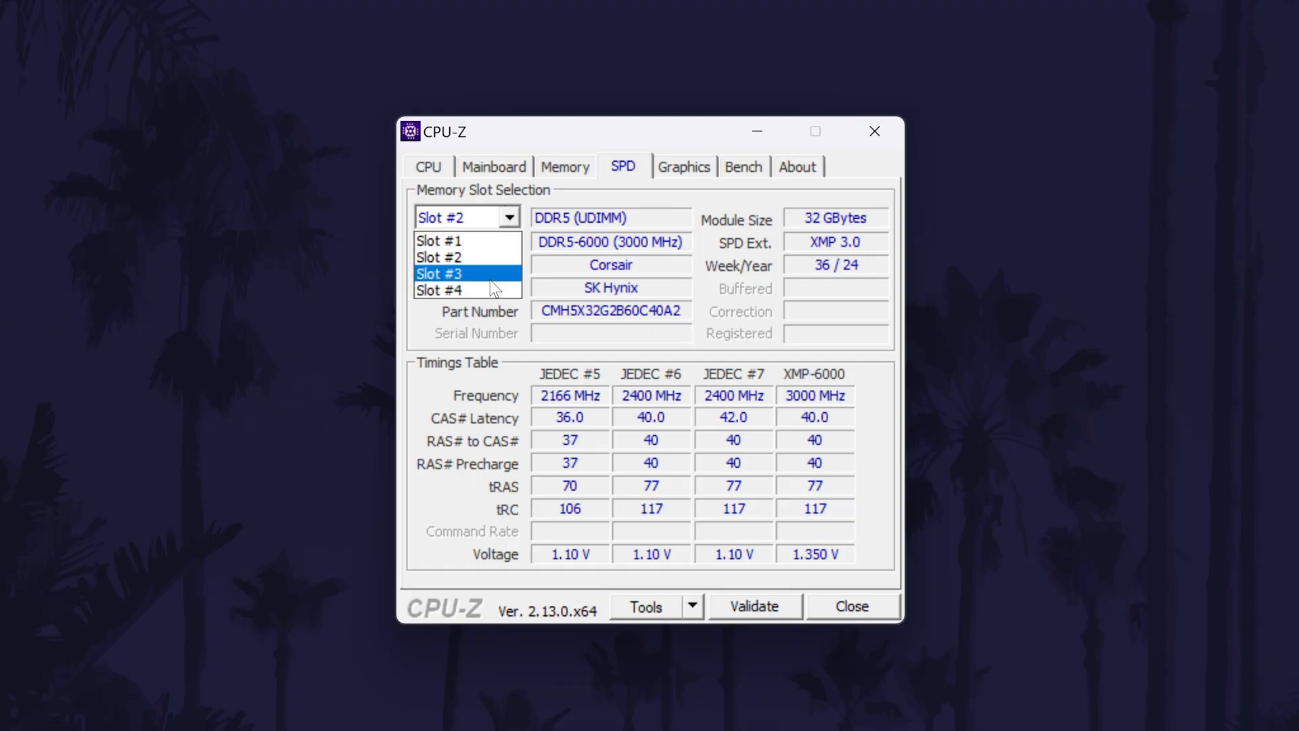
left_click(454, 289)
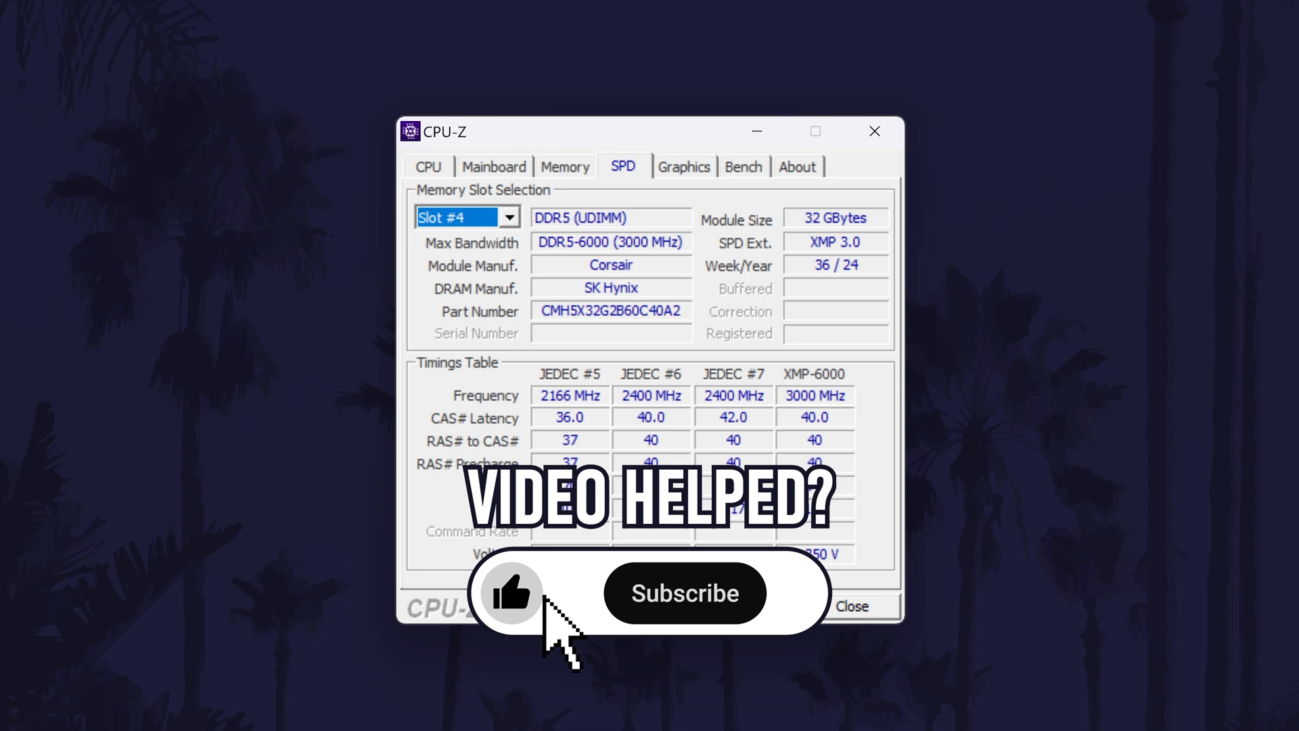
left_click(683, 593)
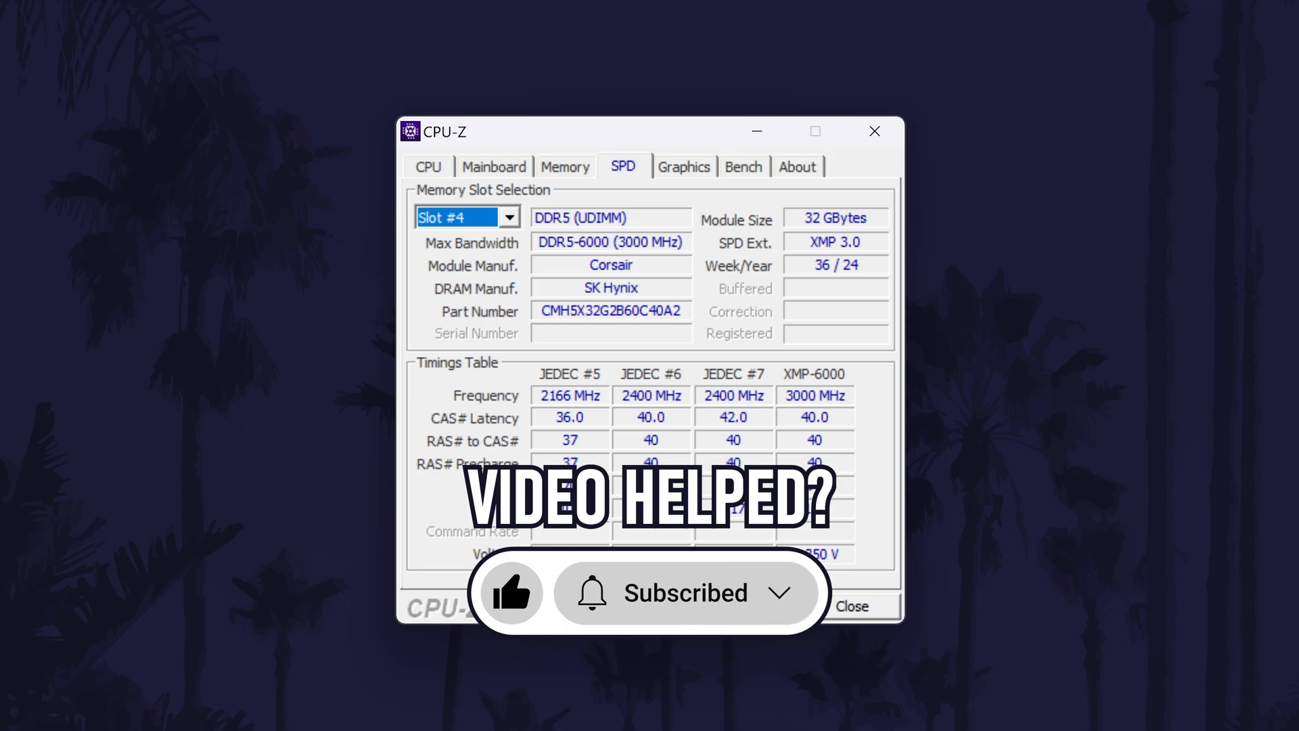